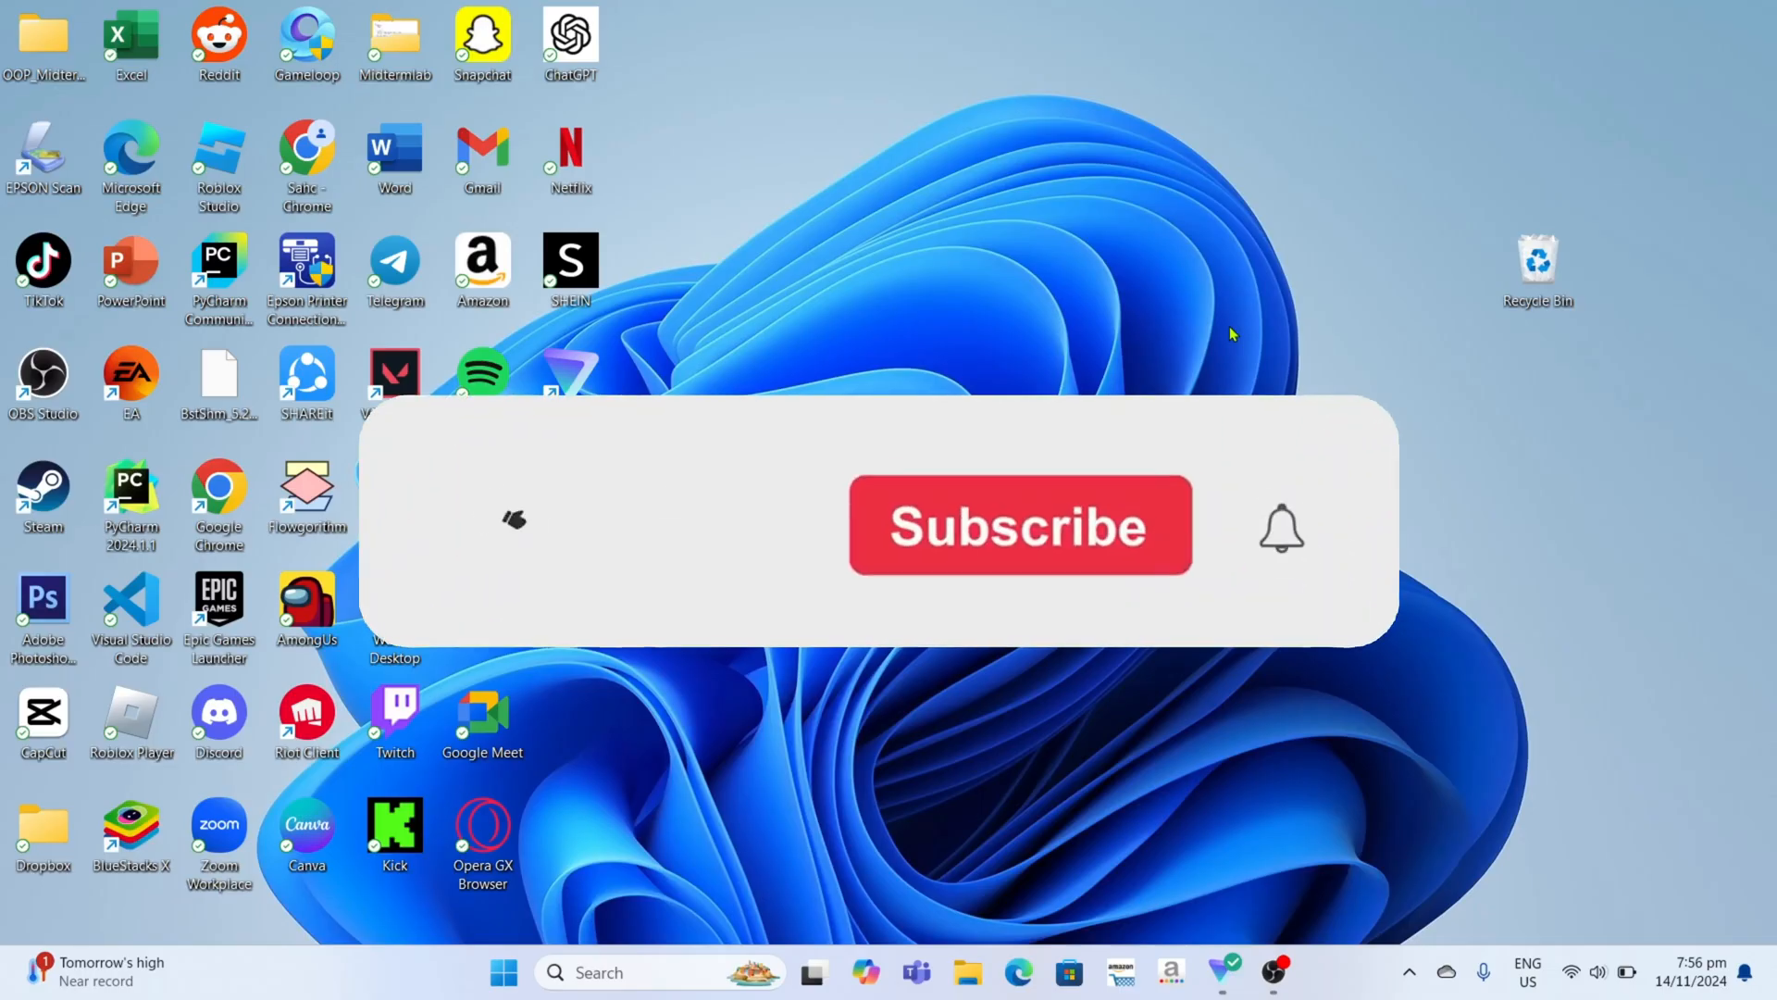
Launch Chrome from the desktop, search for 'binance' and land on the official binance.com homepage.
click(1016, 524)
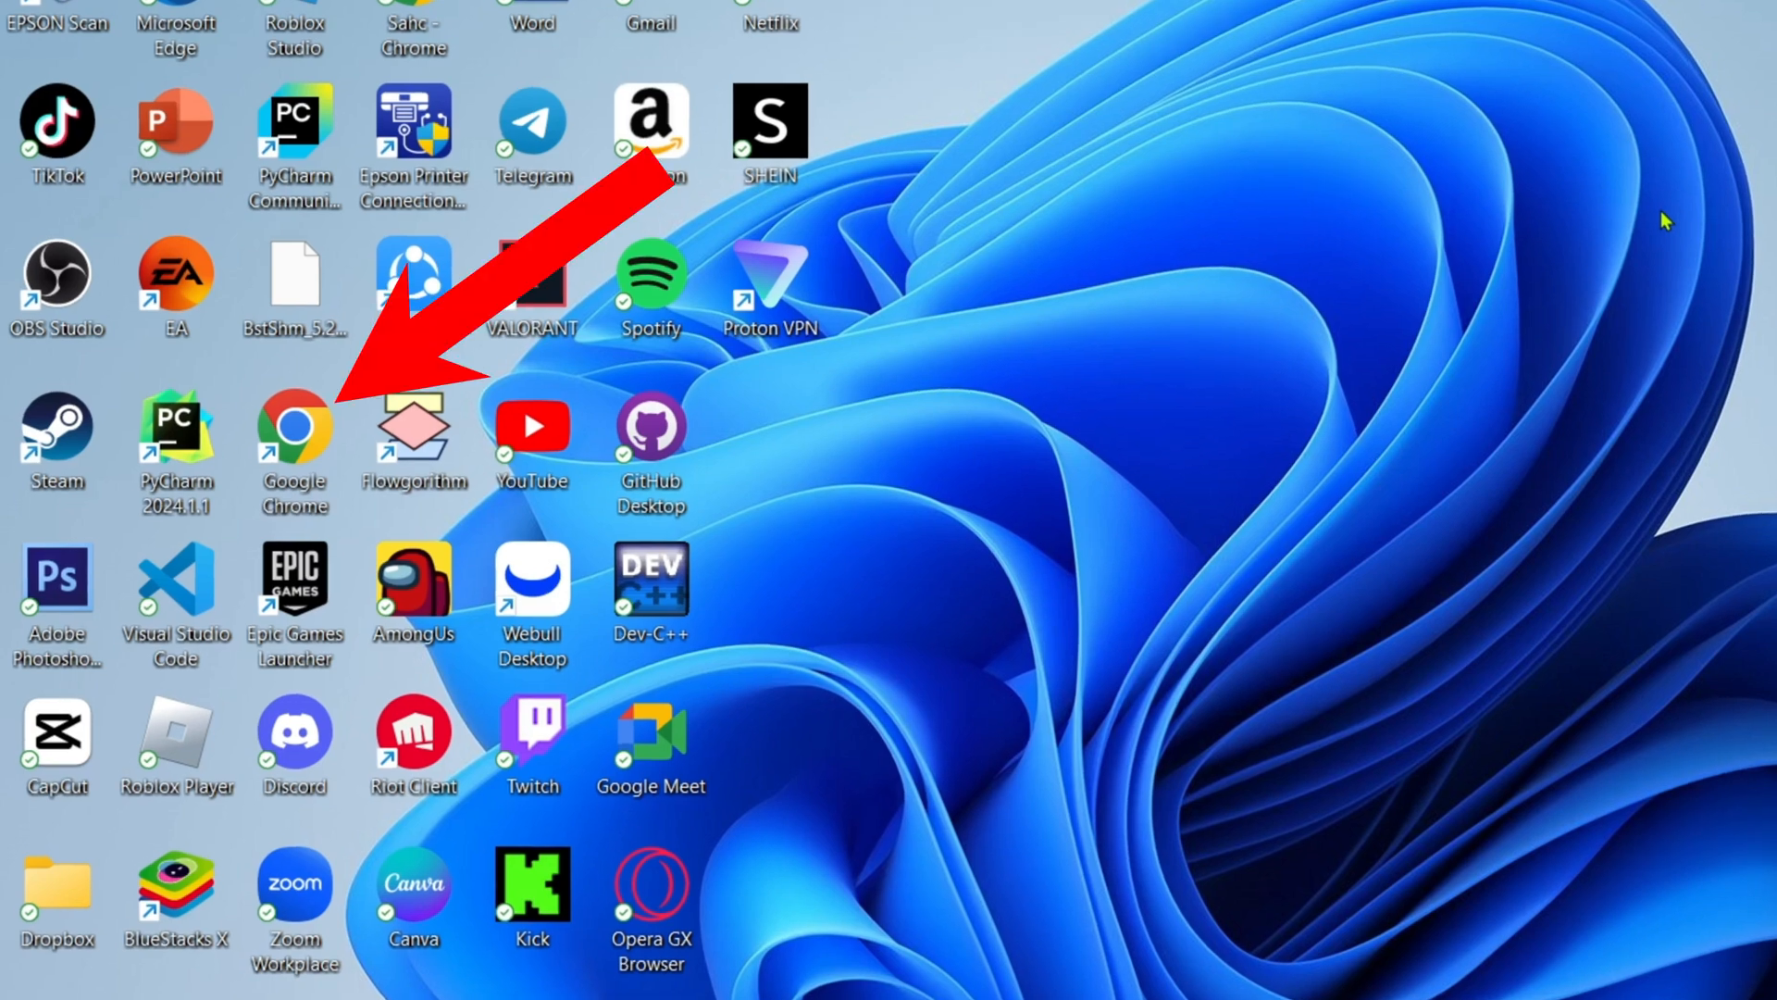
double_click(294, 427)
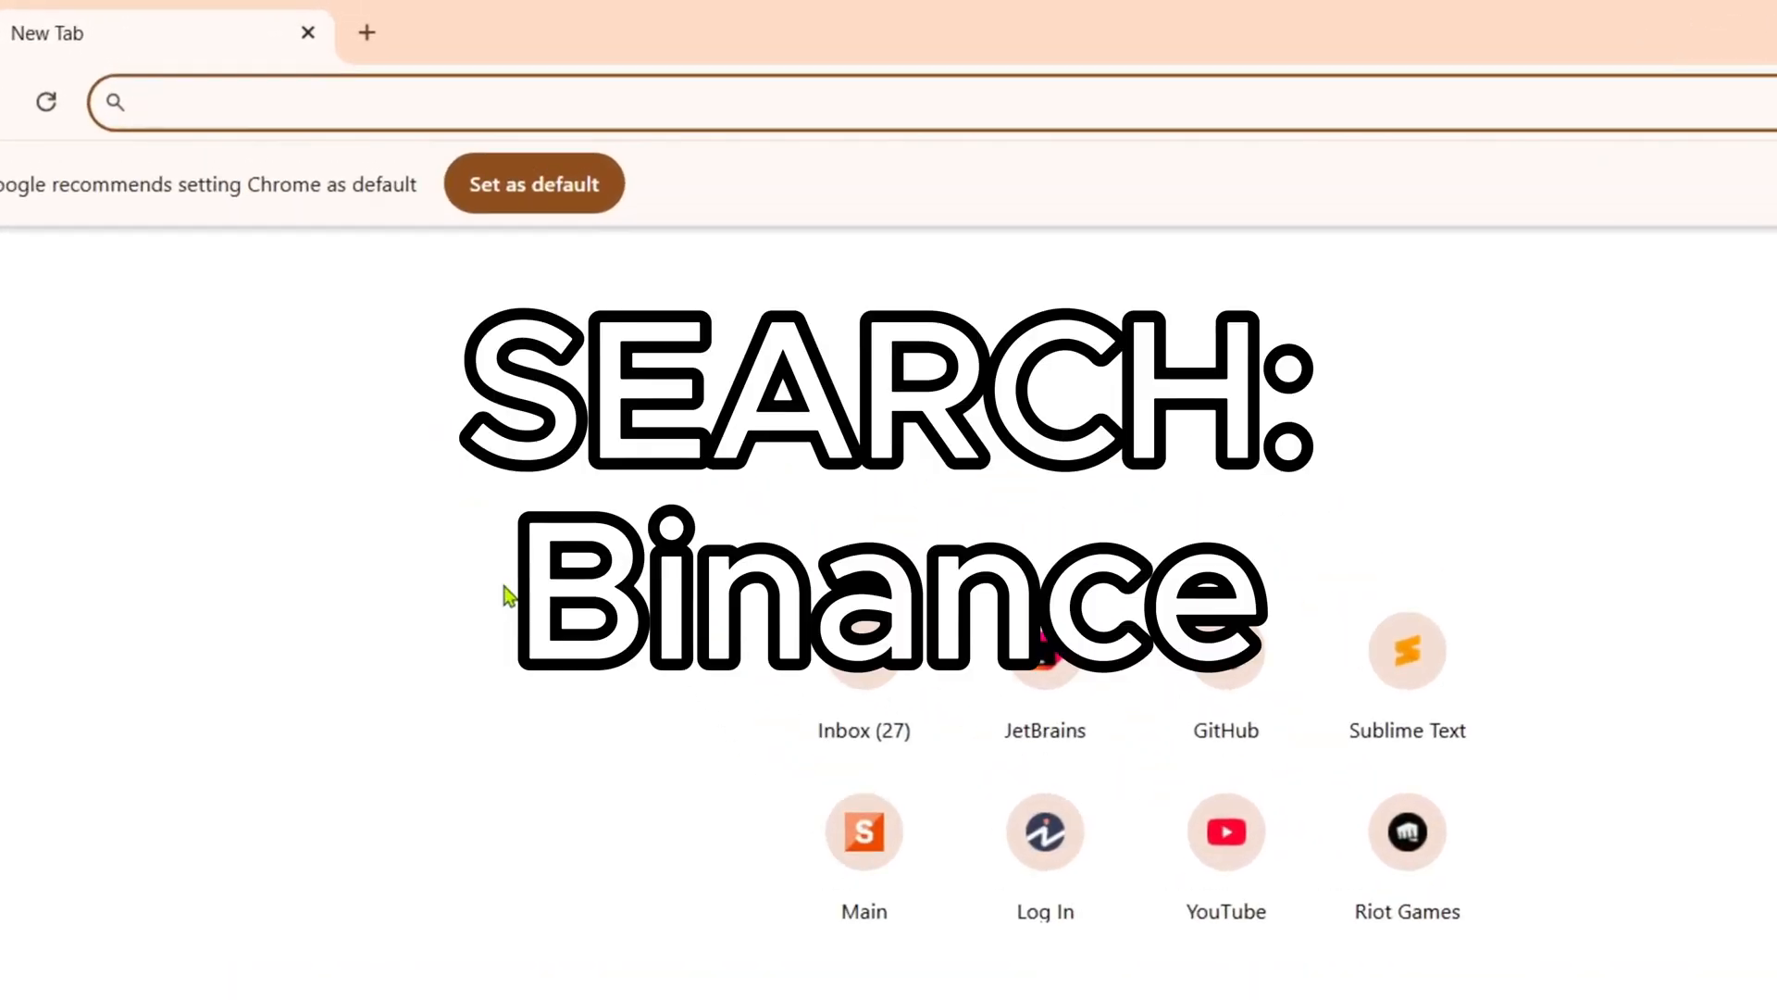
text(binance)
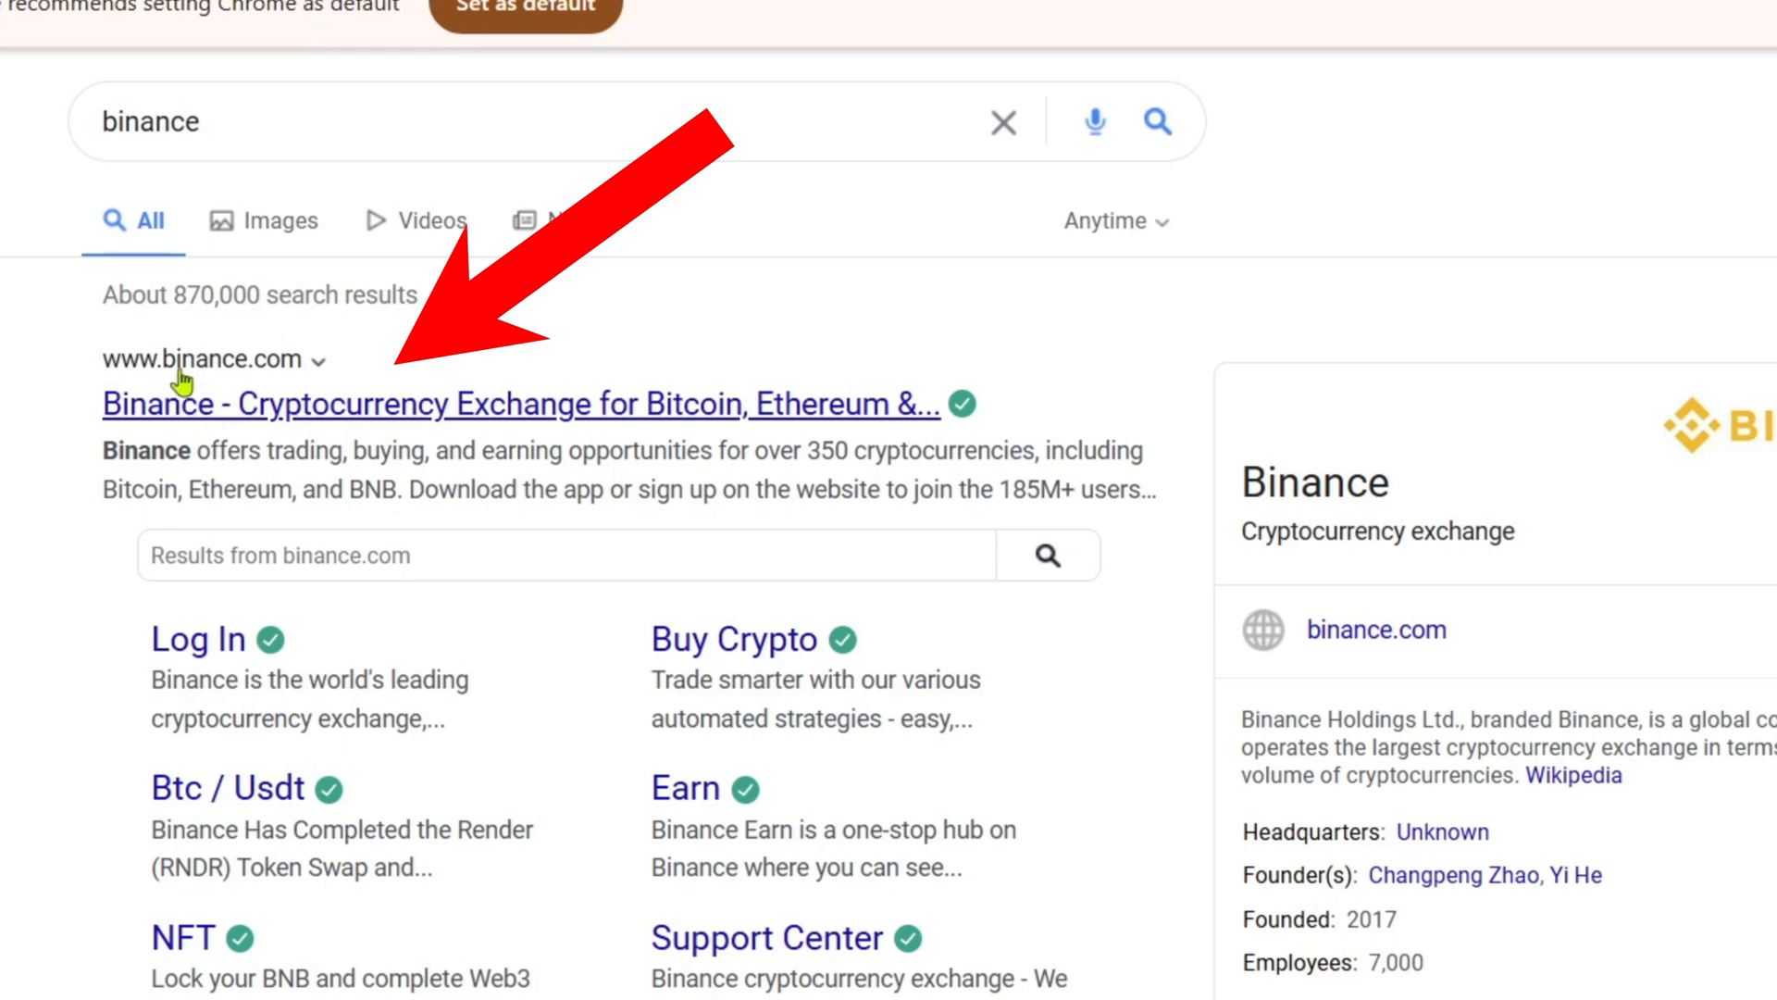
mouse_move(366, 433)
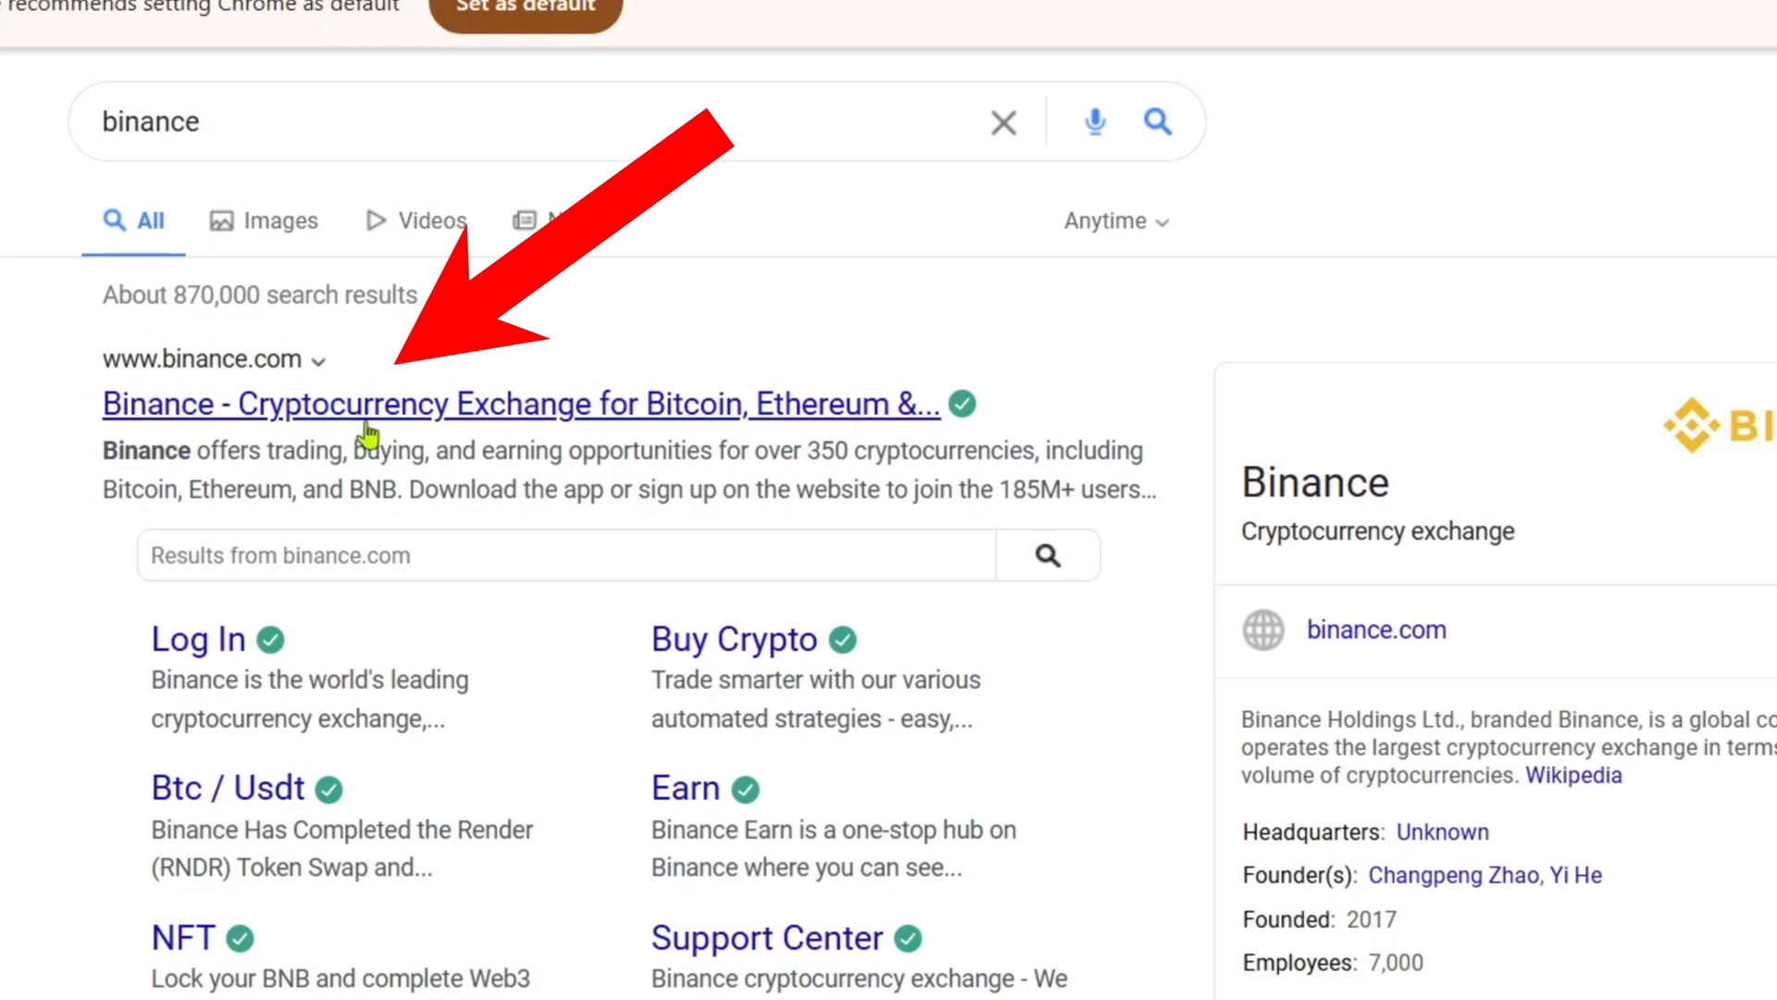
click(516, 404)
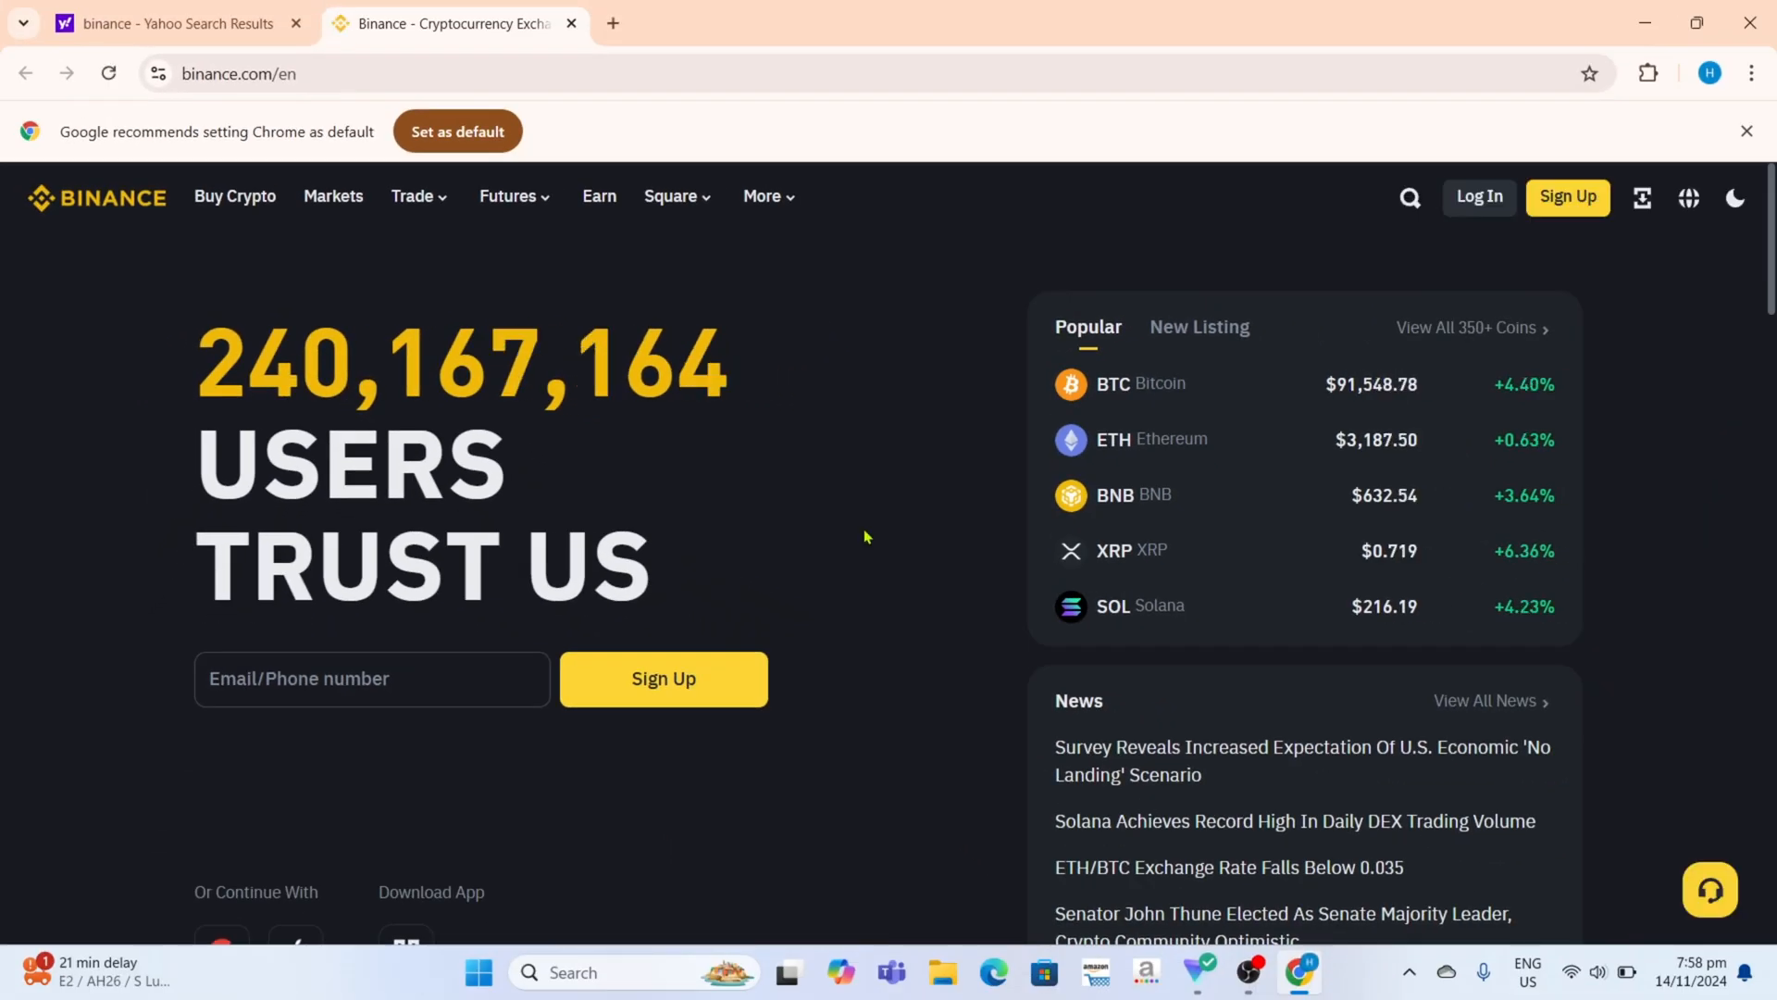
Scroll the Binance homepage down toward the Download App section.
scroll(down, 3)
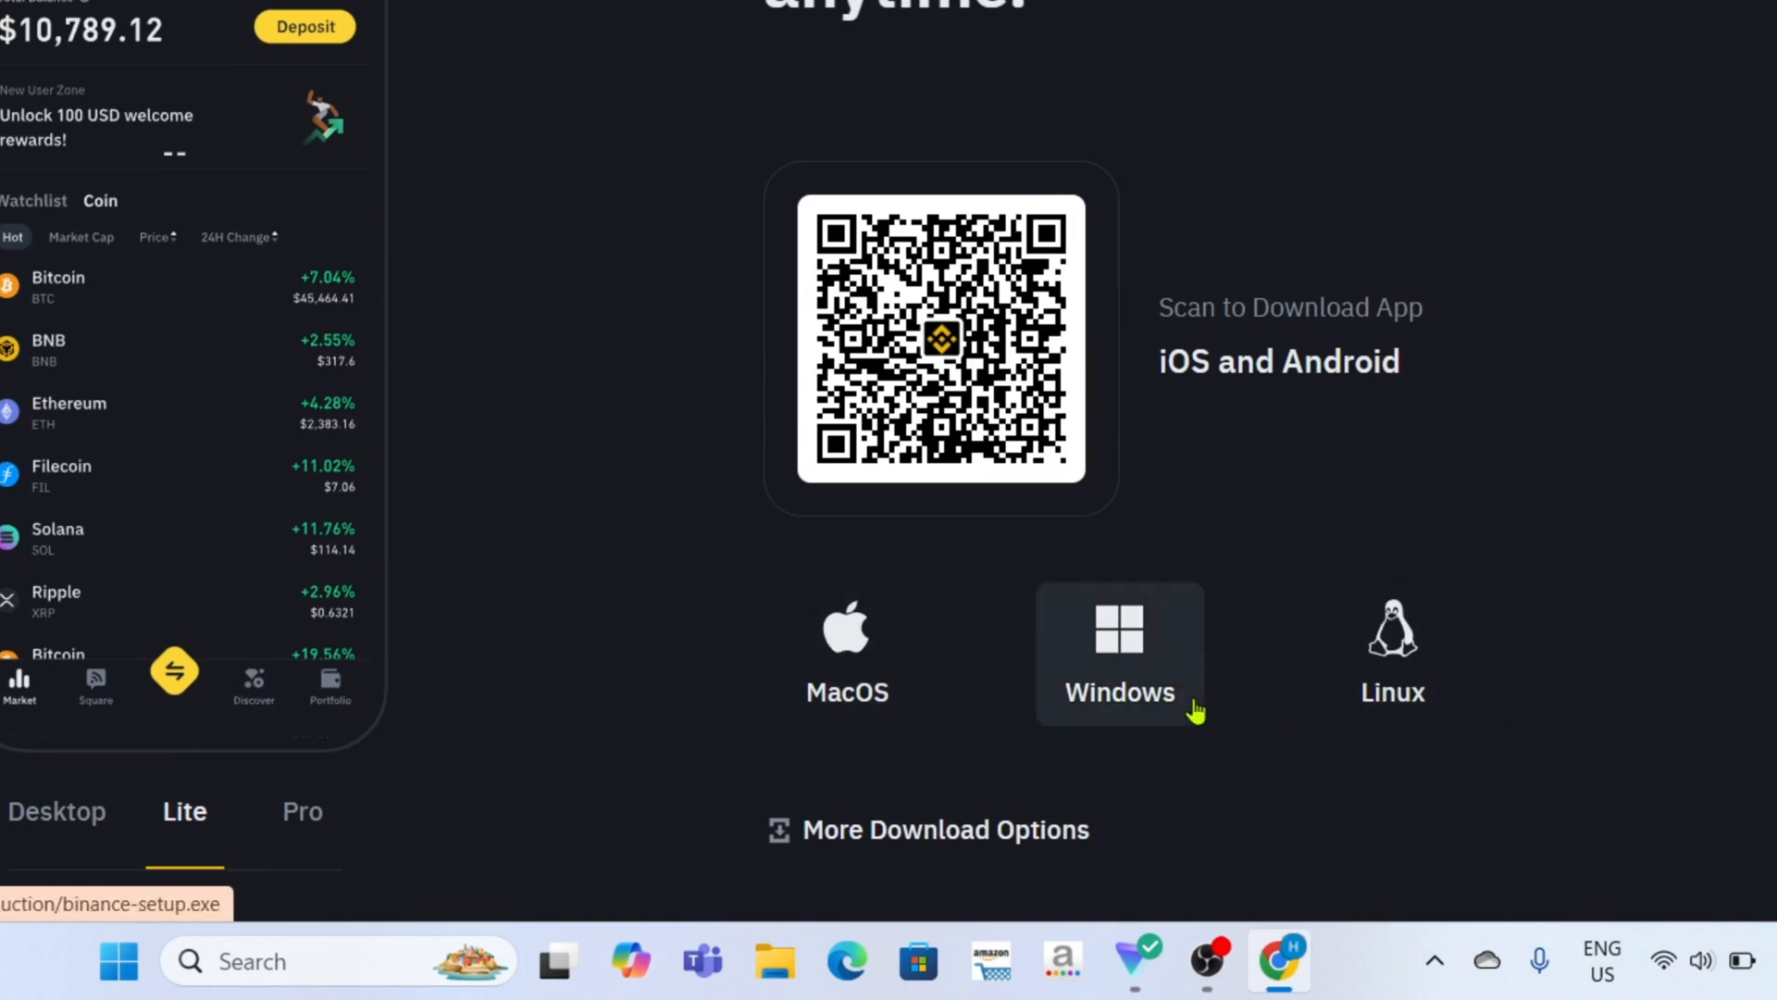
mouse_move(1062, 565)
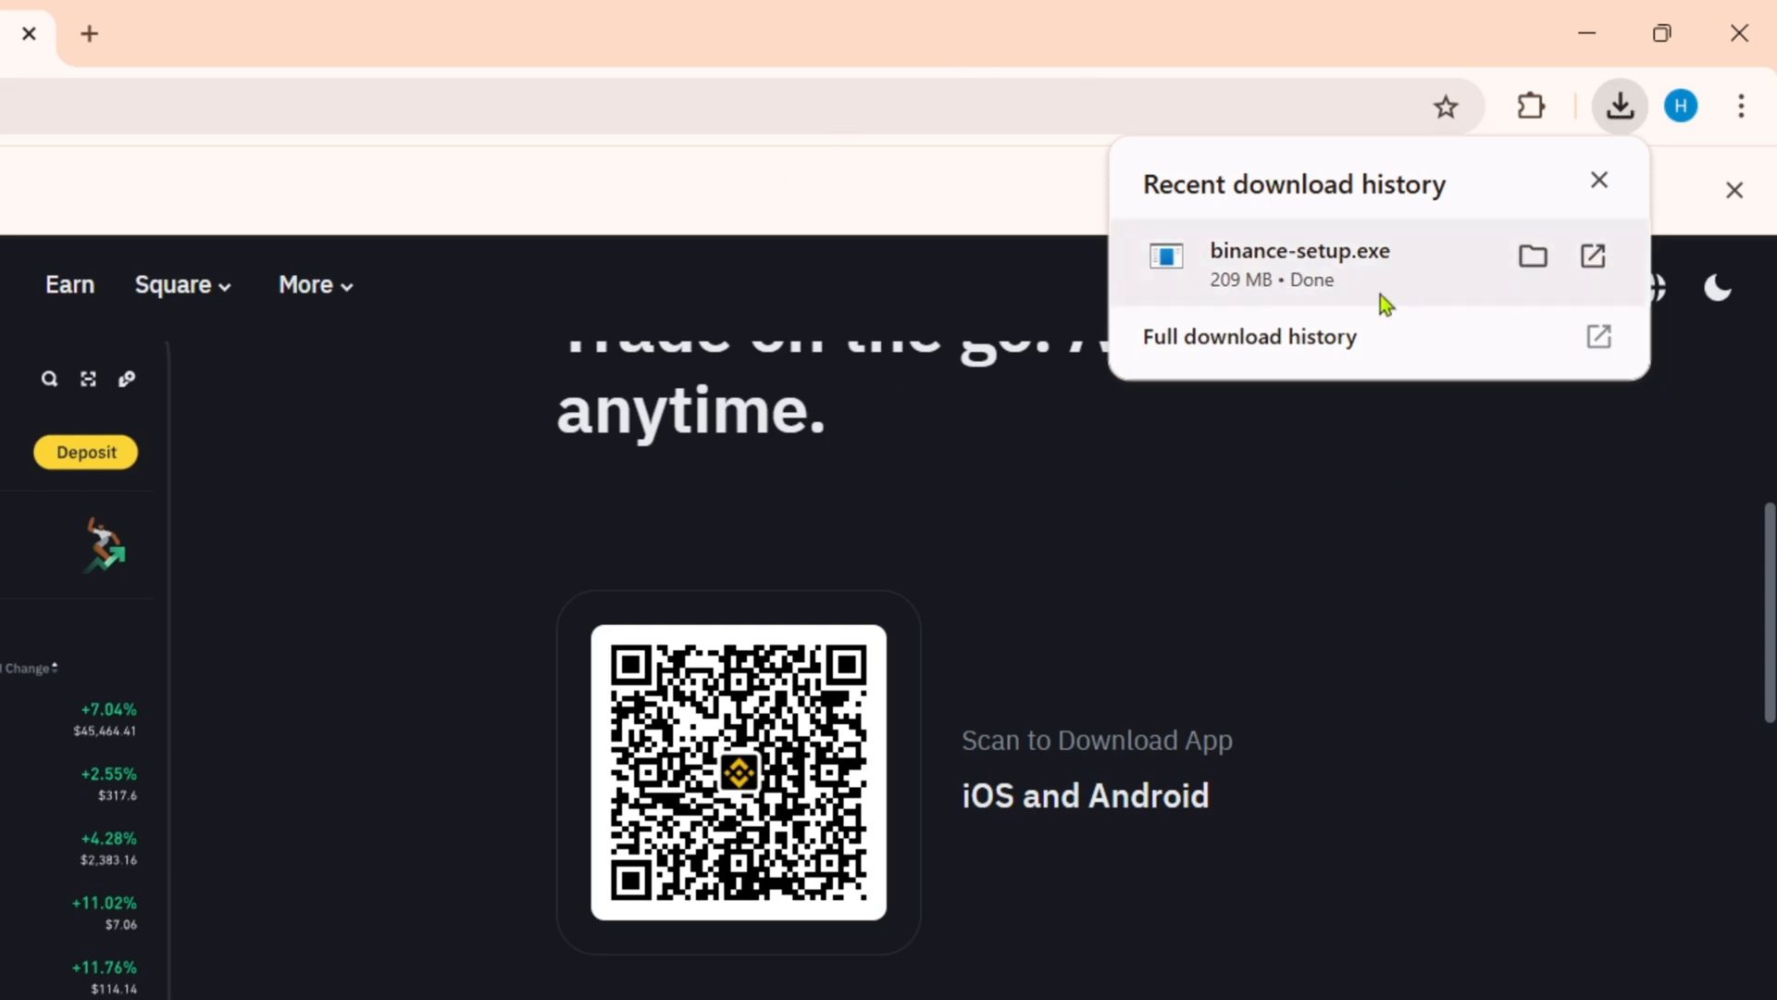
mouse_move(1411, 270)
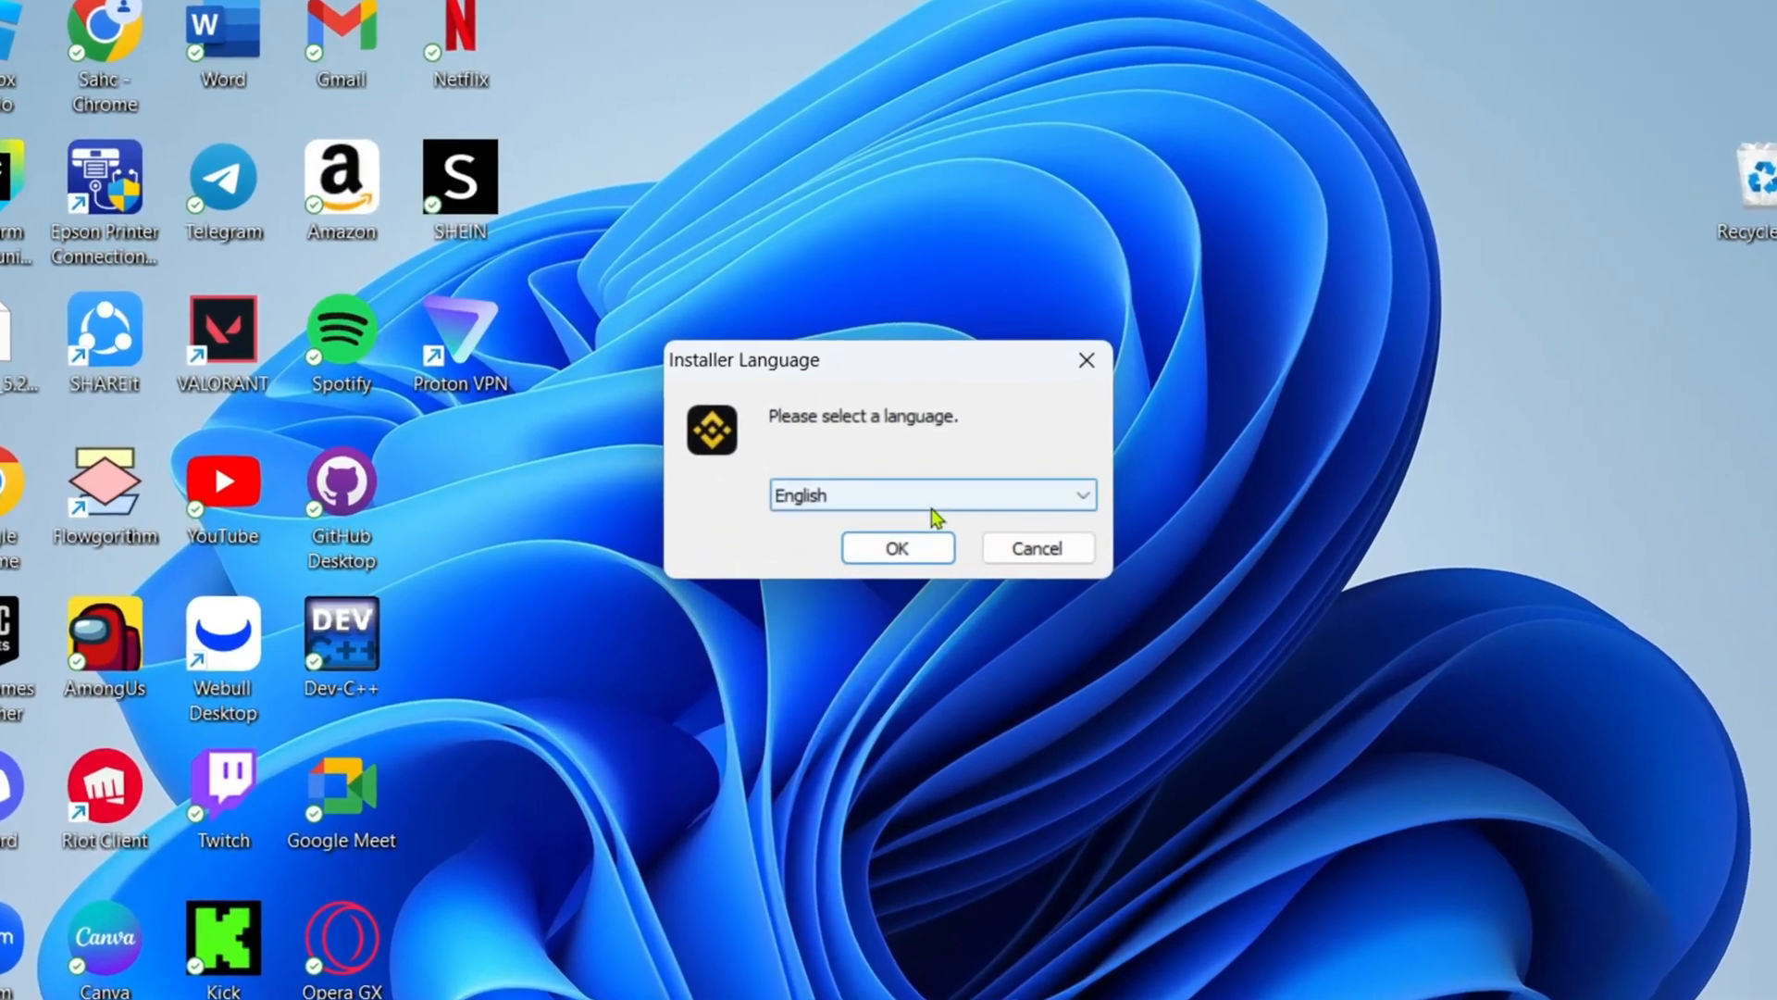
Choose English as the installer language and install to the default C:\Program Files\Binance folder.
click(929, 496)
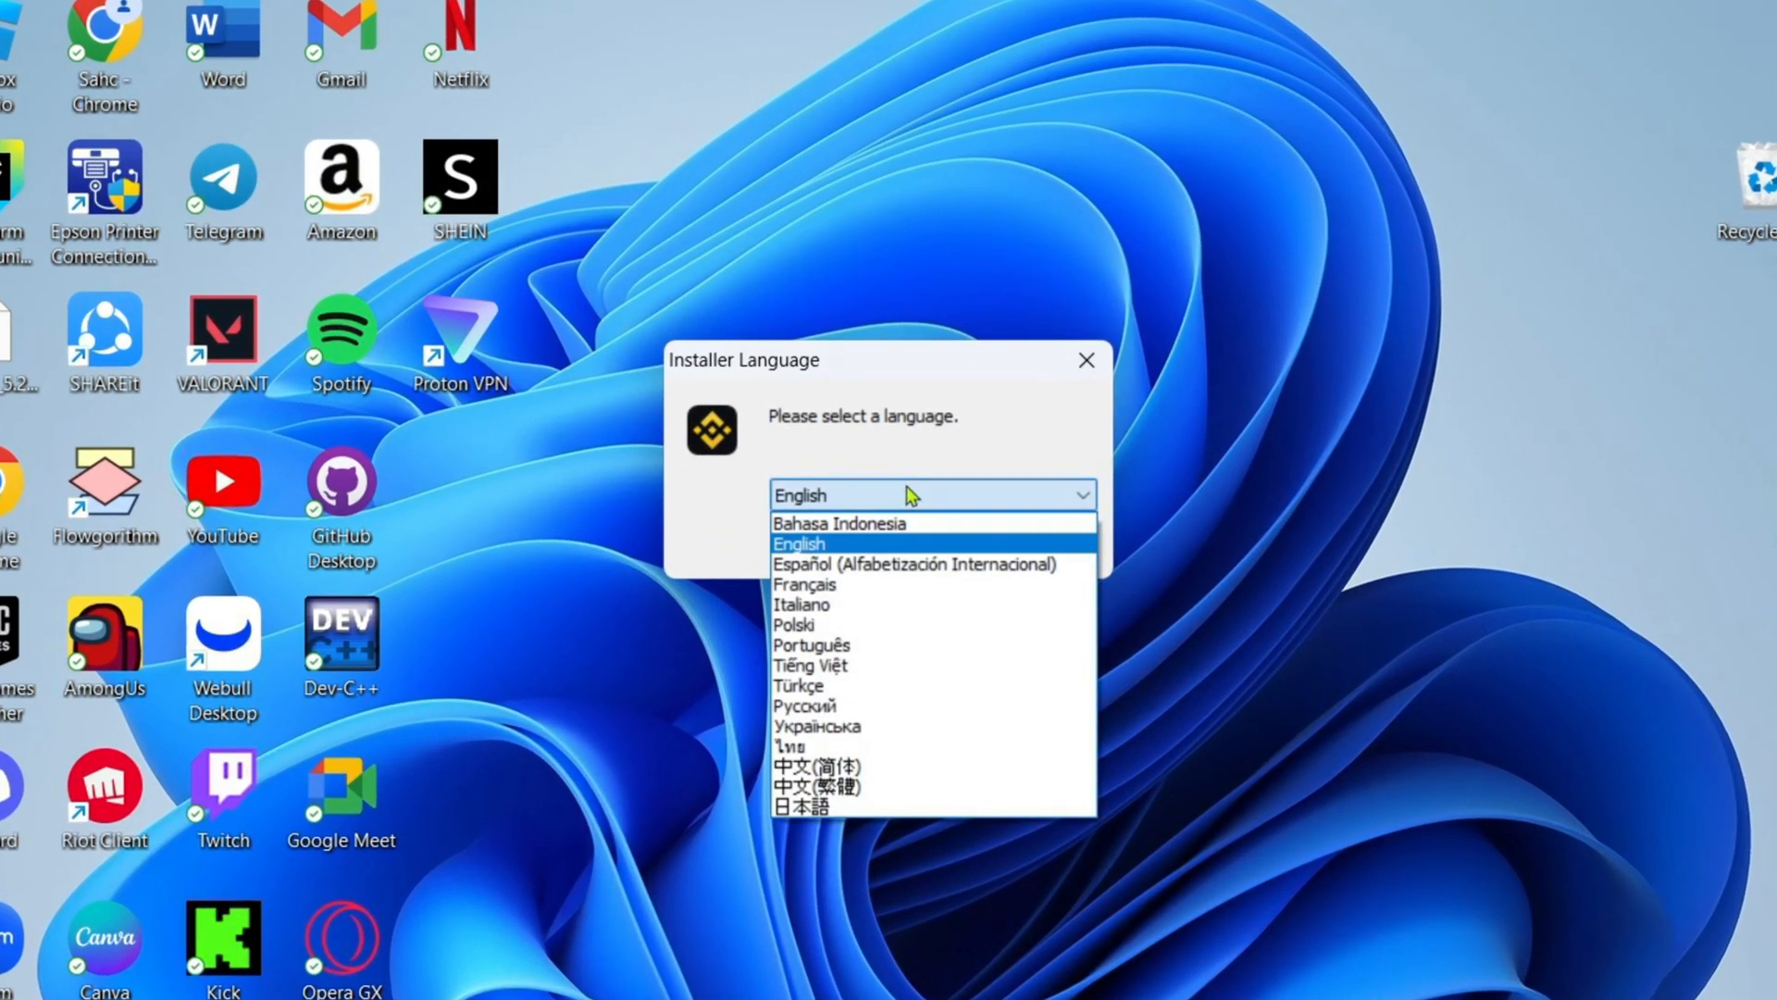
click(798, 543)
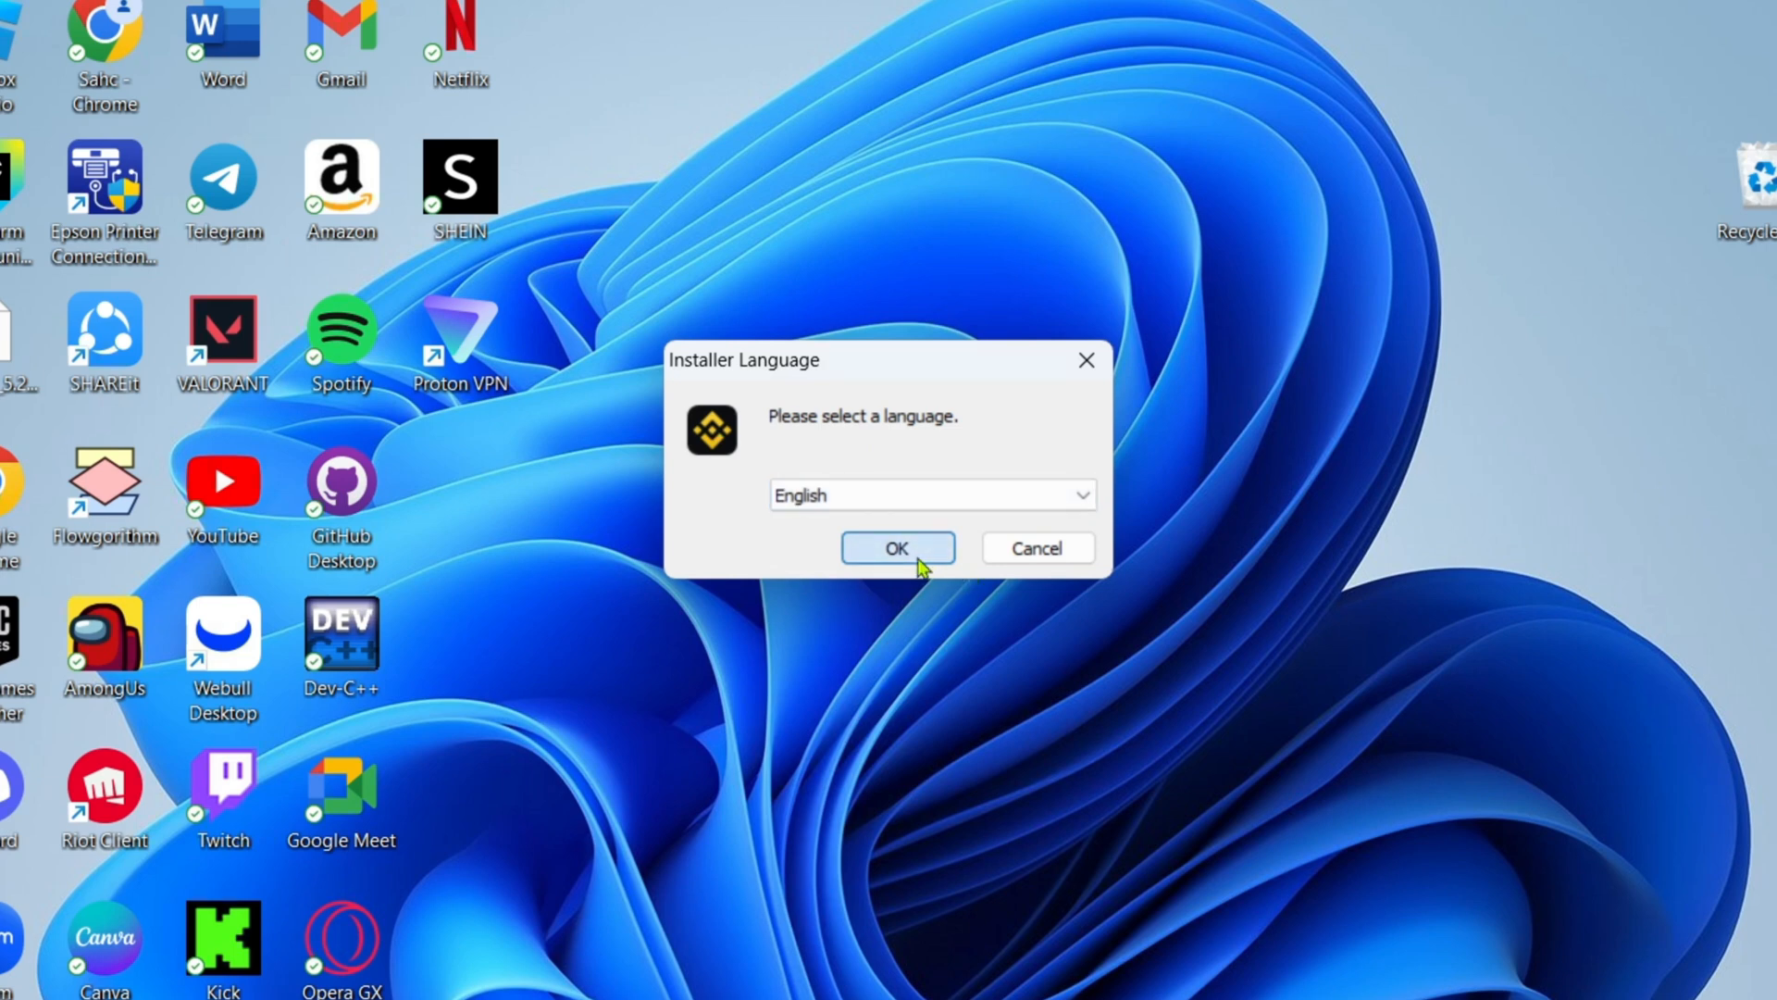
click(896, 547)
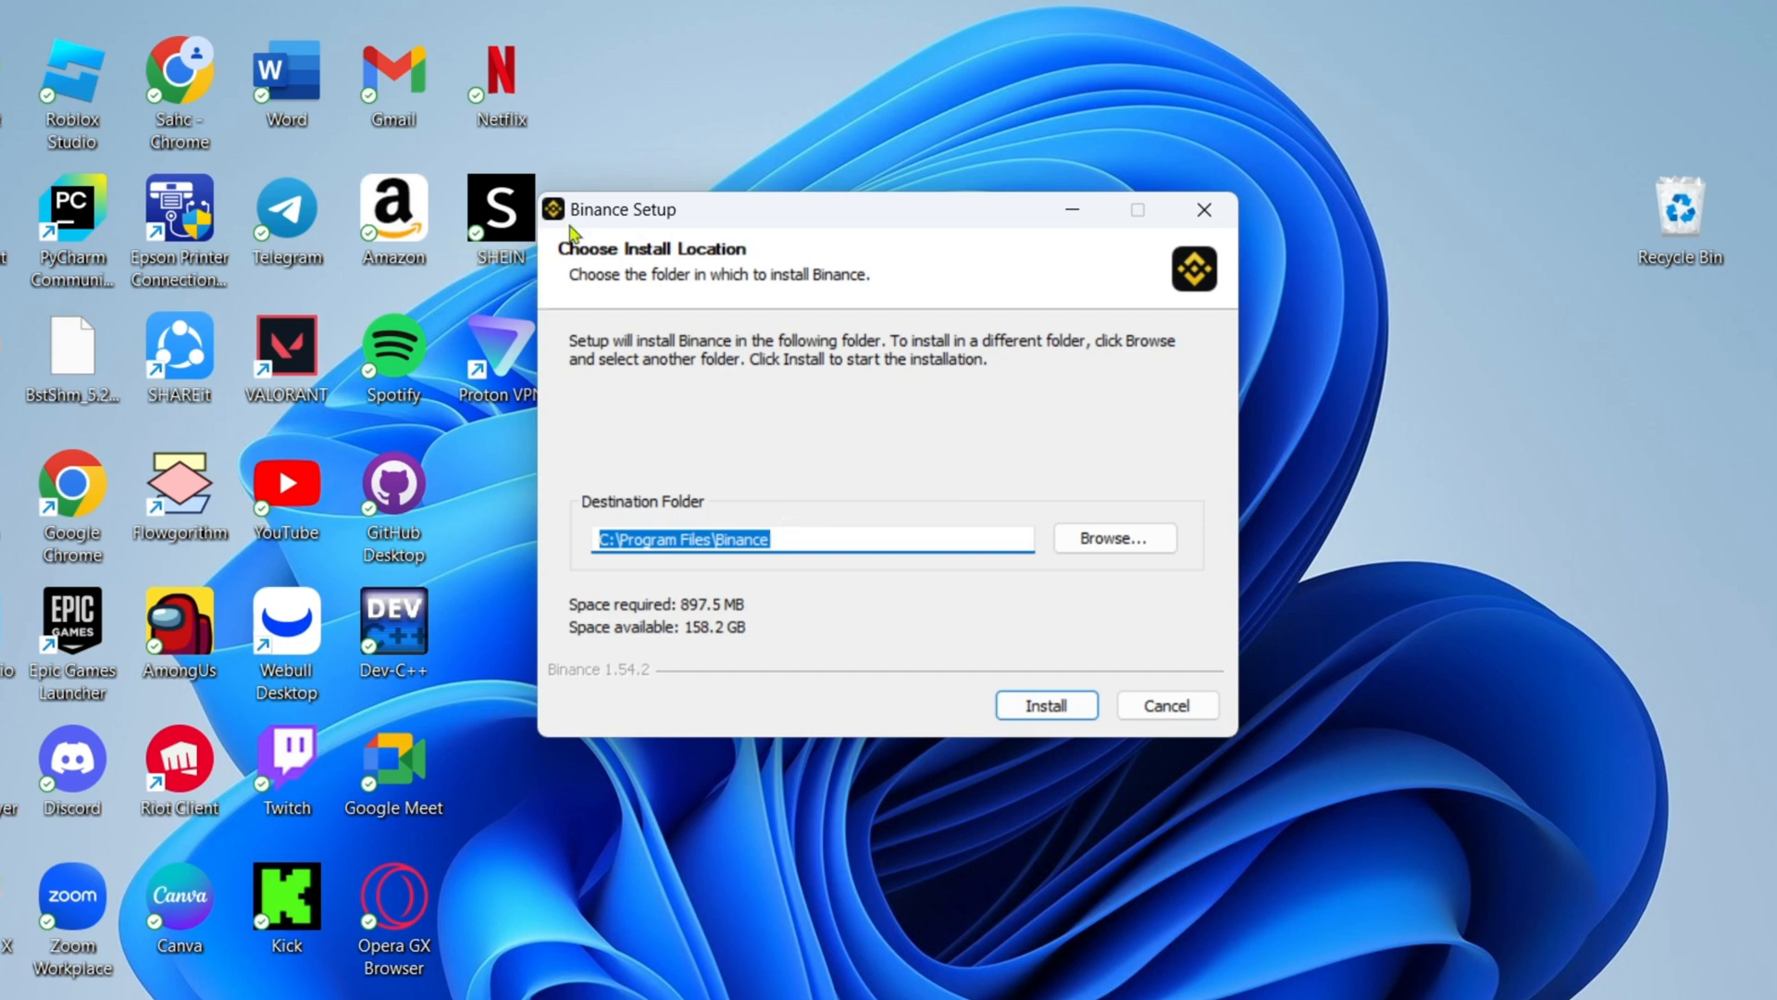
mouse_move(884, 657)
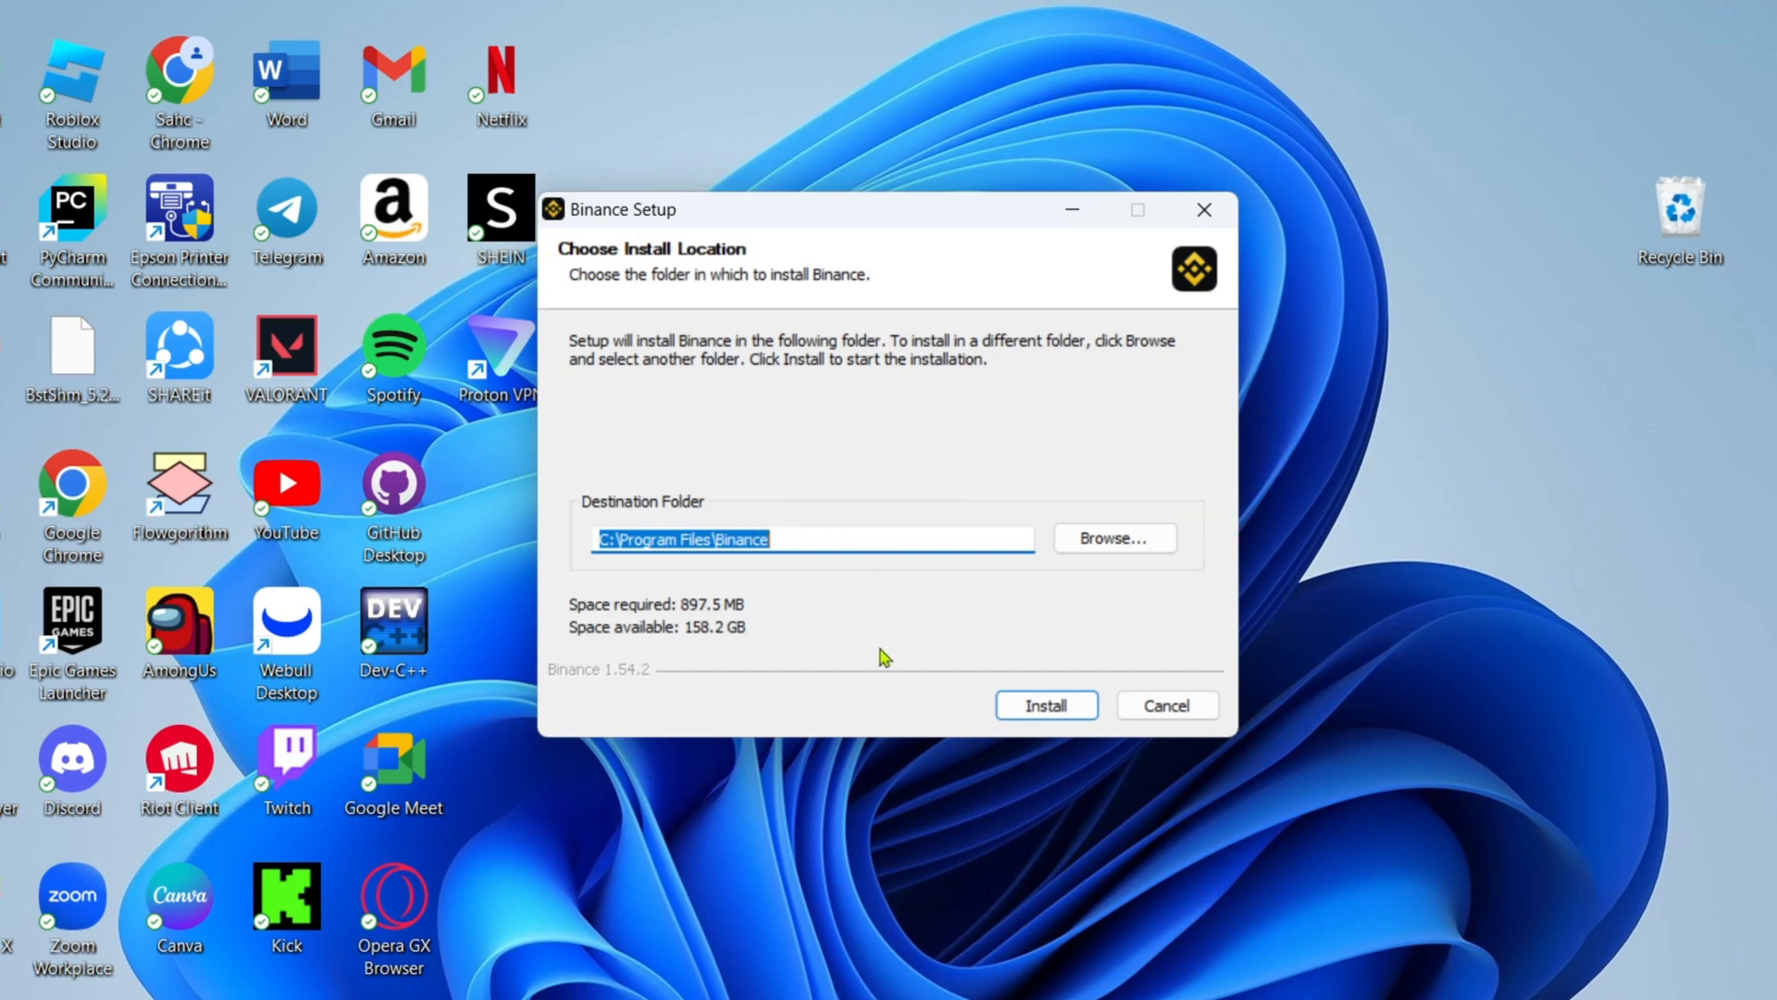
mouse_move(1044, 703)
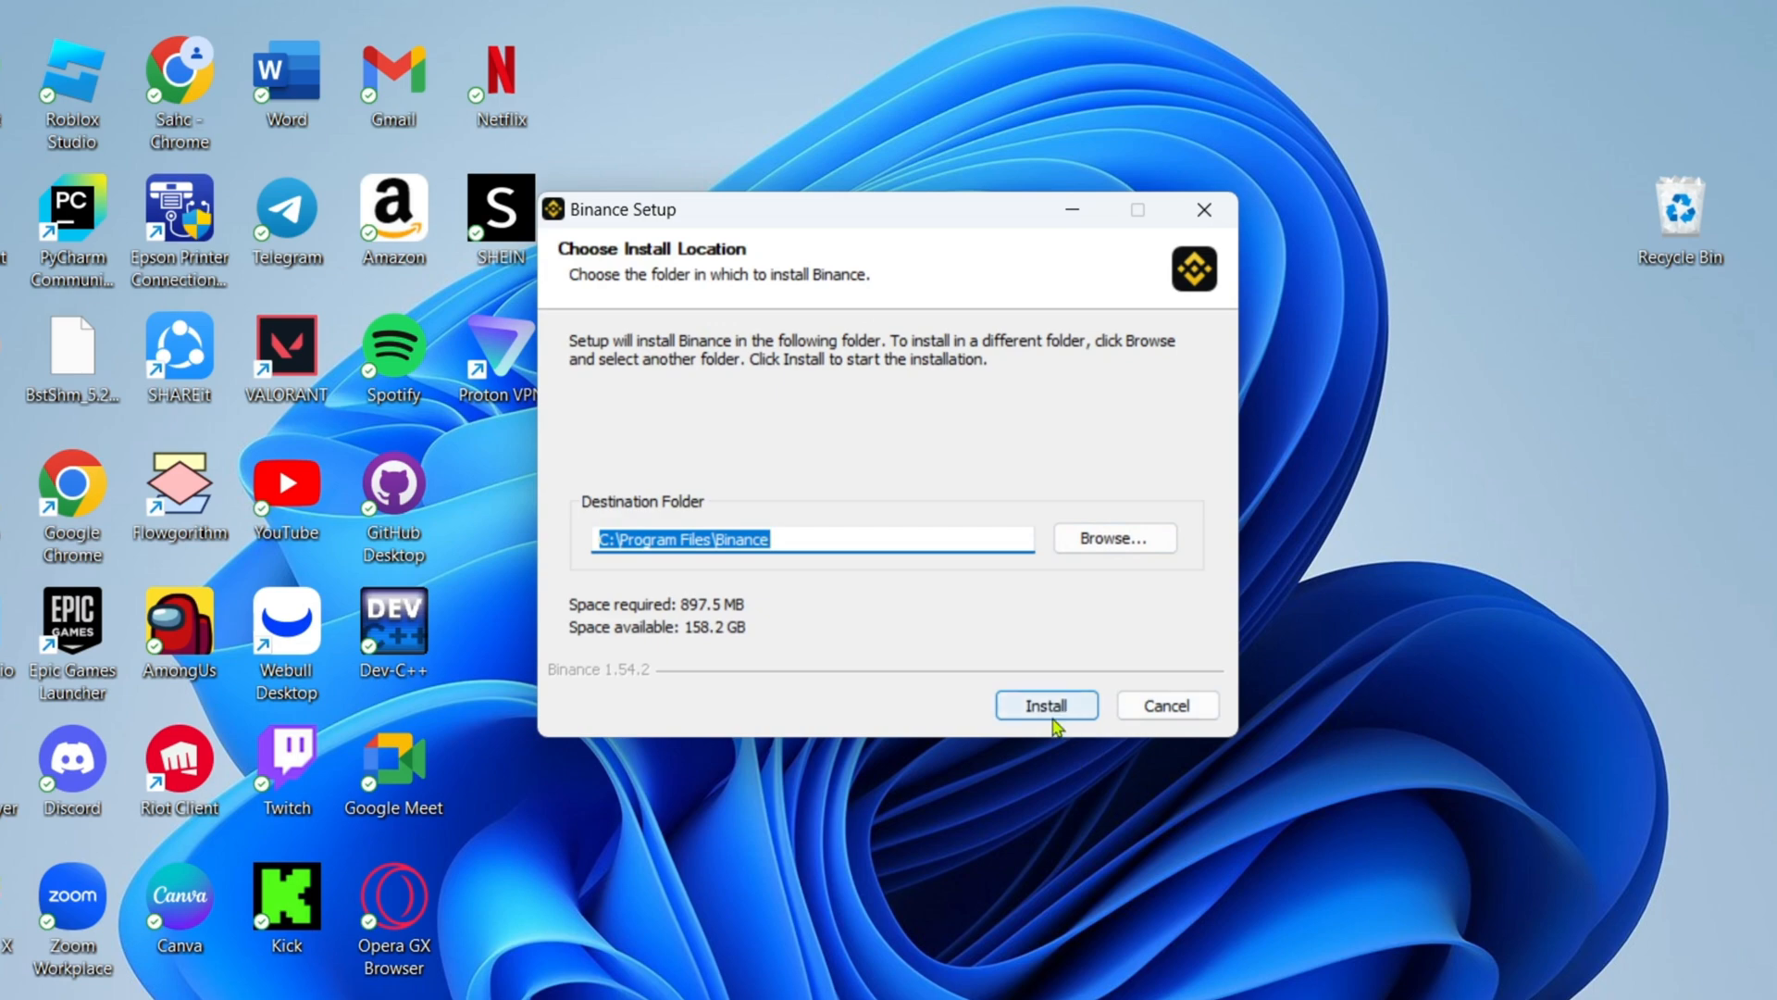
click(1044, 704)
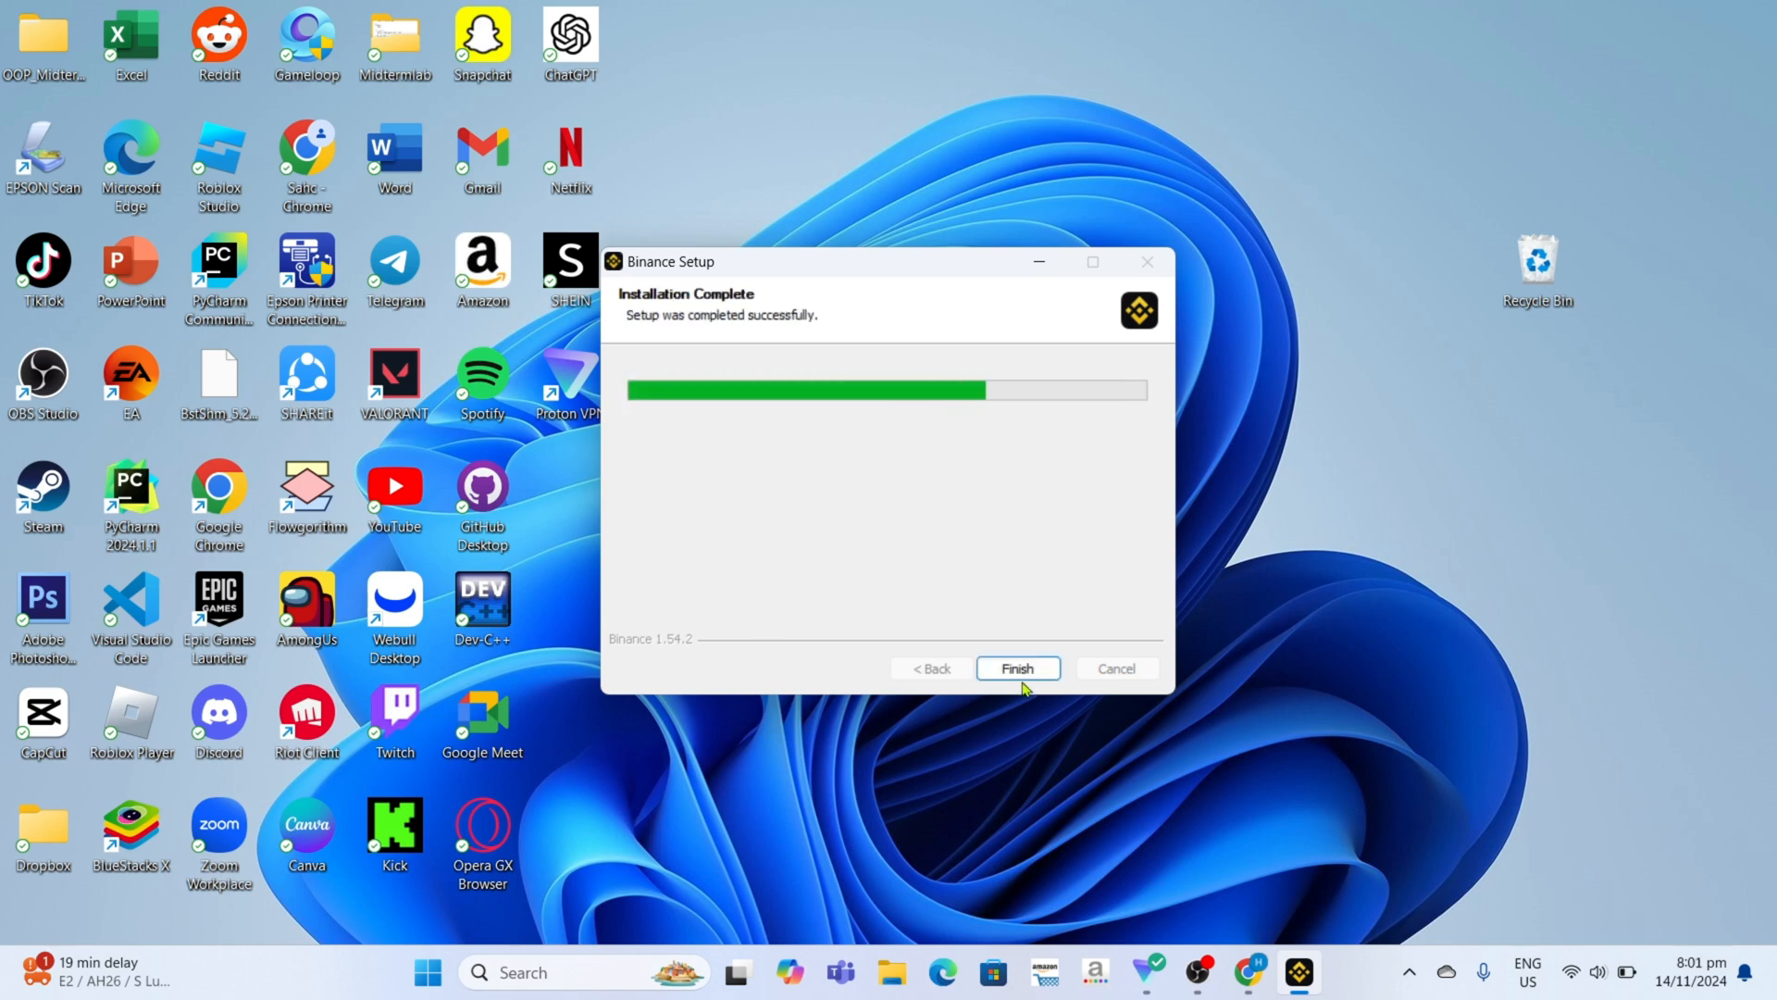
Finish setup to launch Binance and accept all cookies on the Privacy Preference prompt.
click(1017, 668)
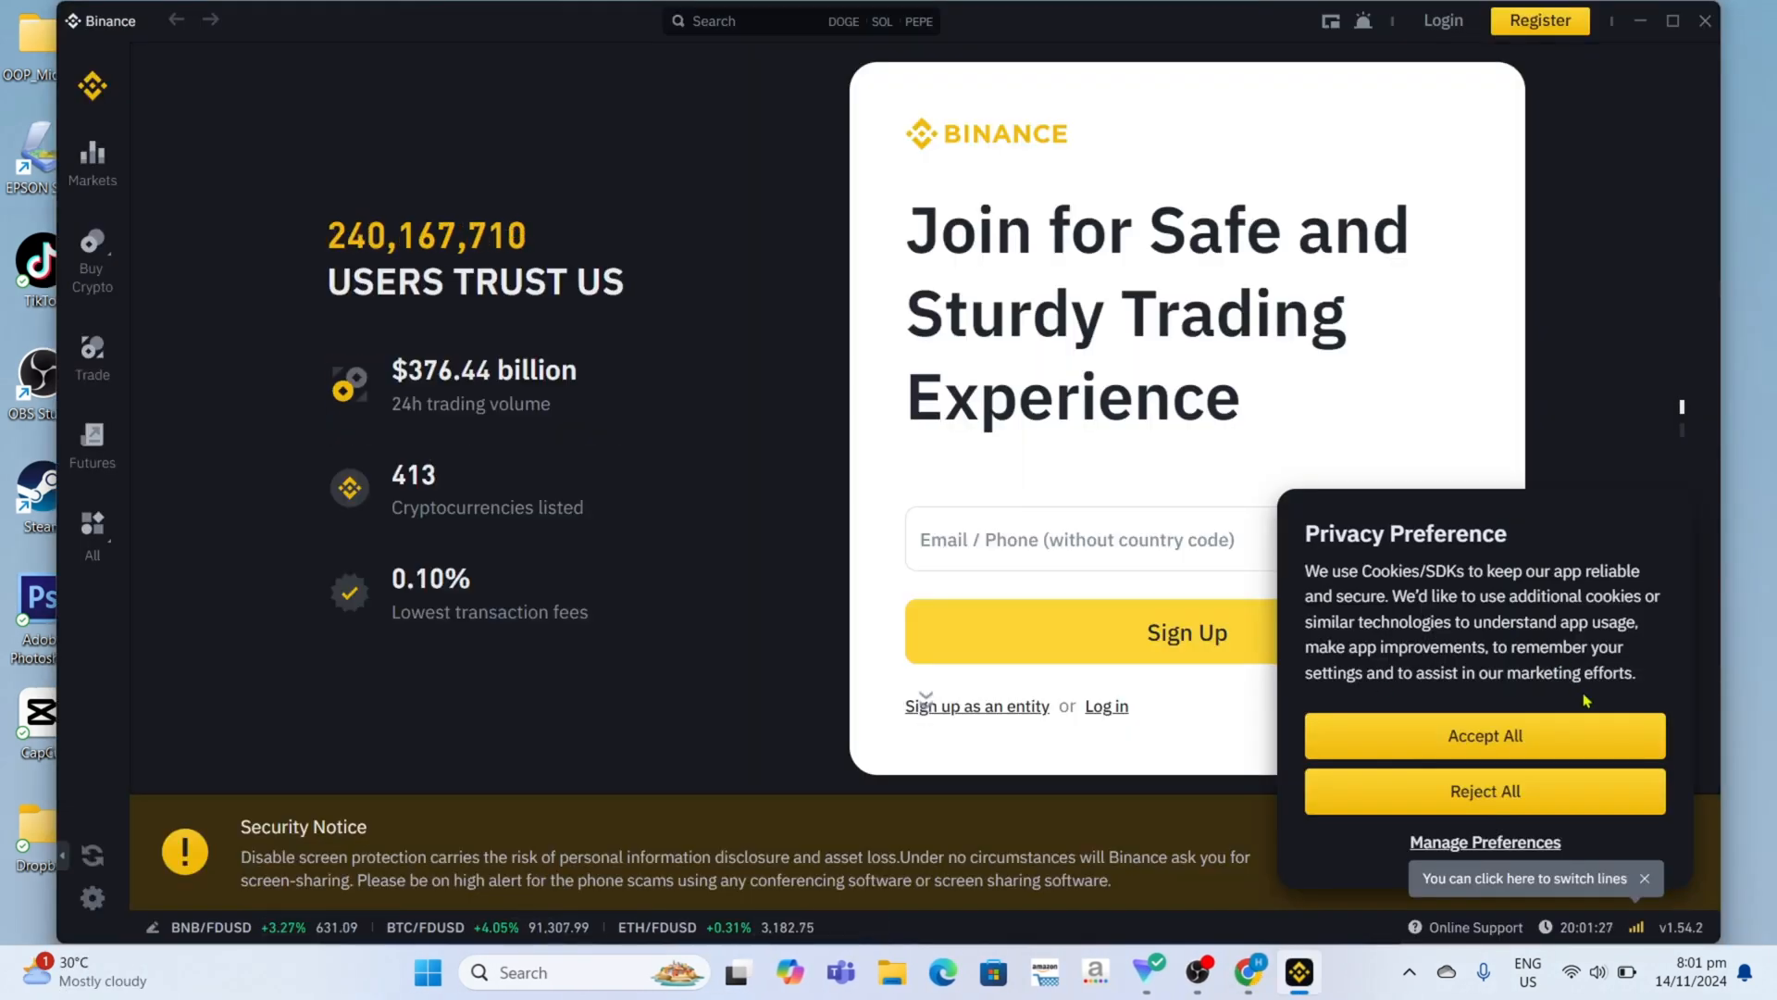
click(1482, 734)
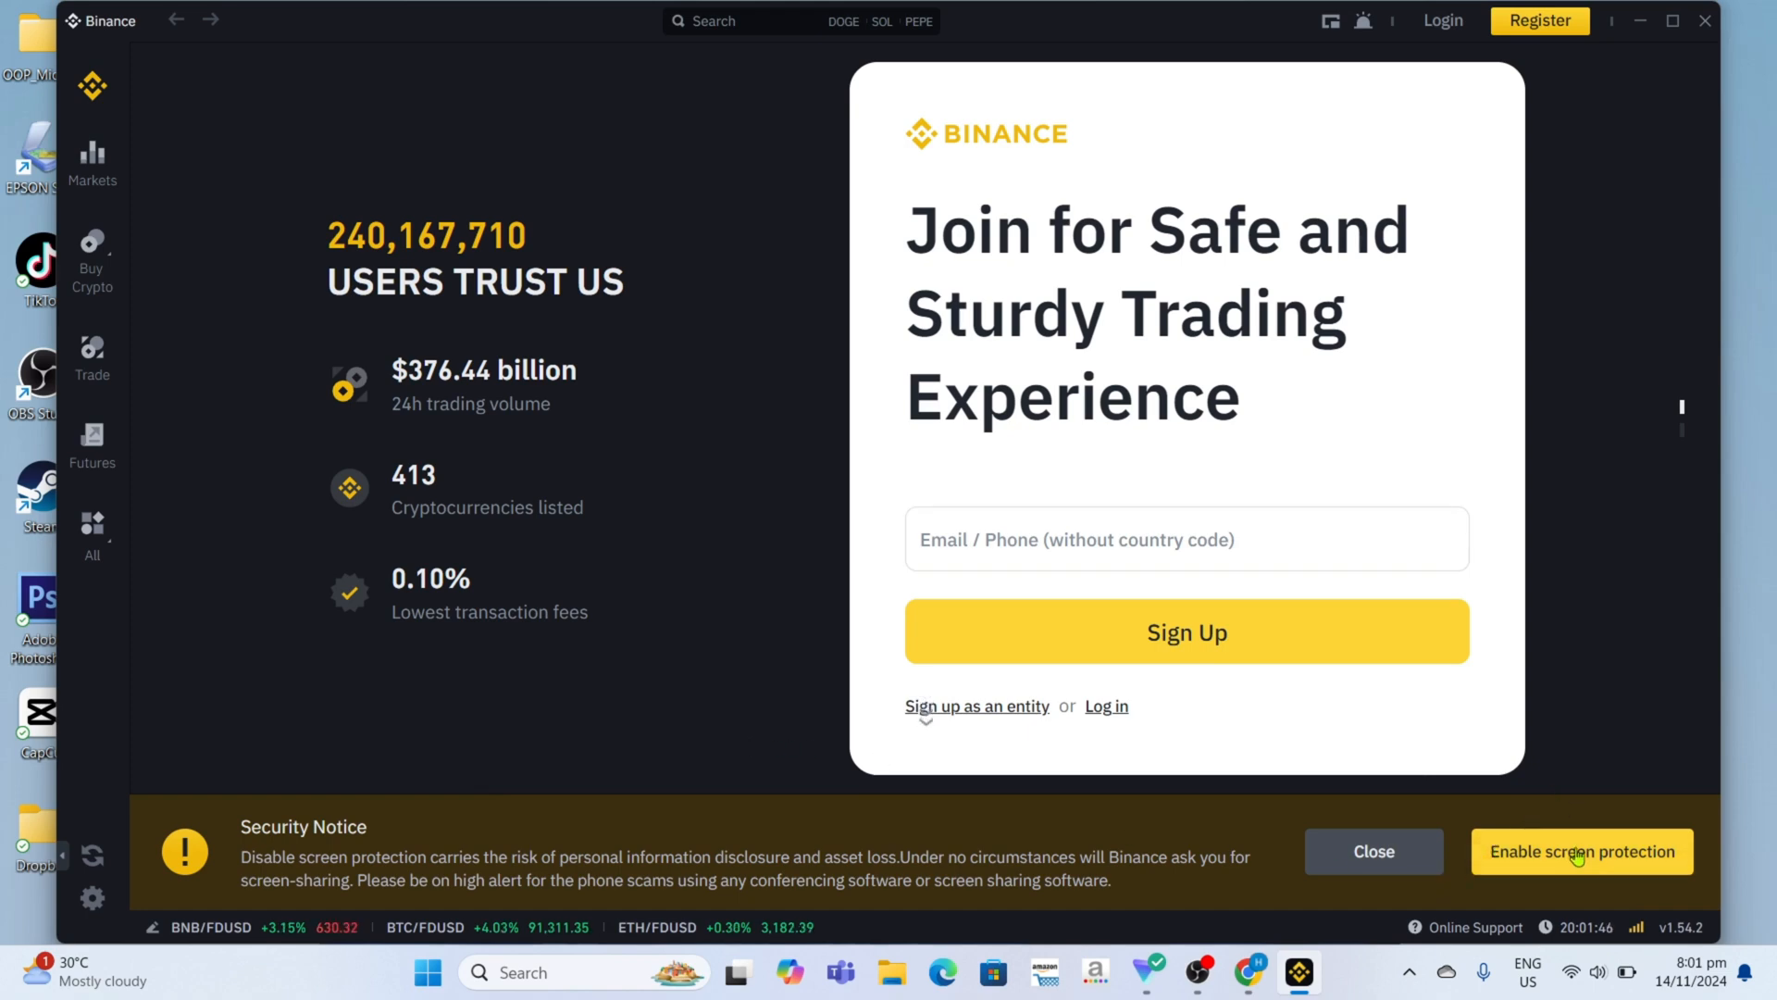
mouse_move(1472, 779)
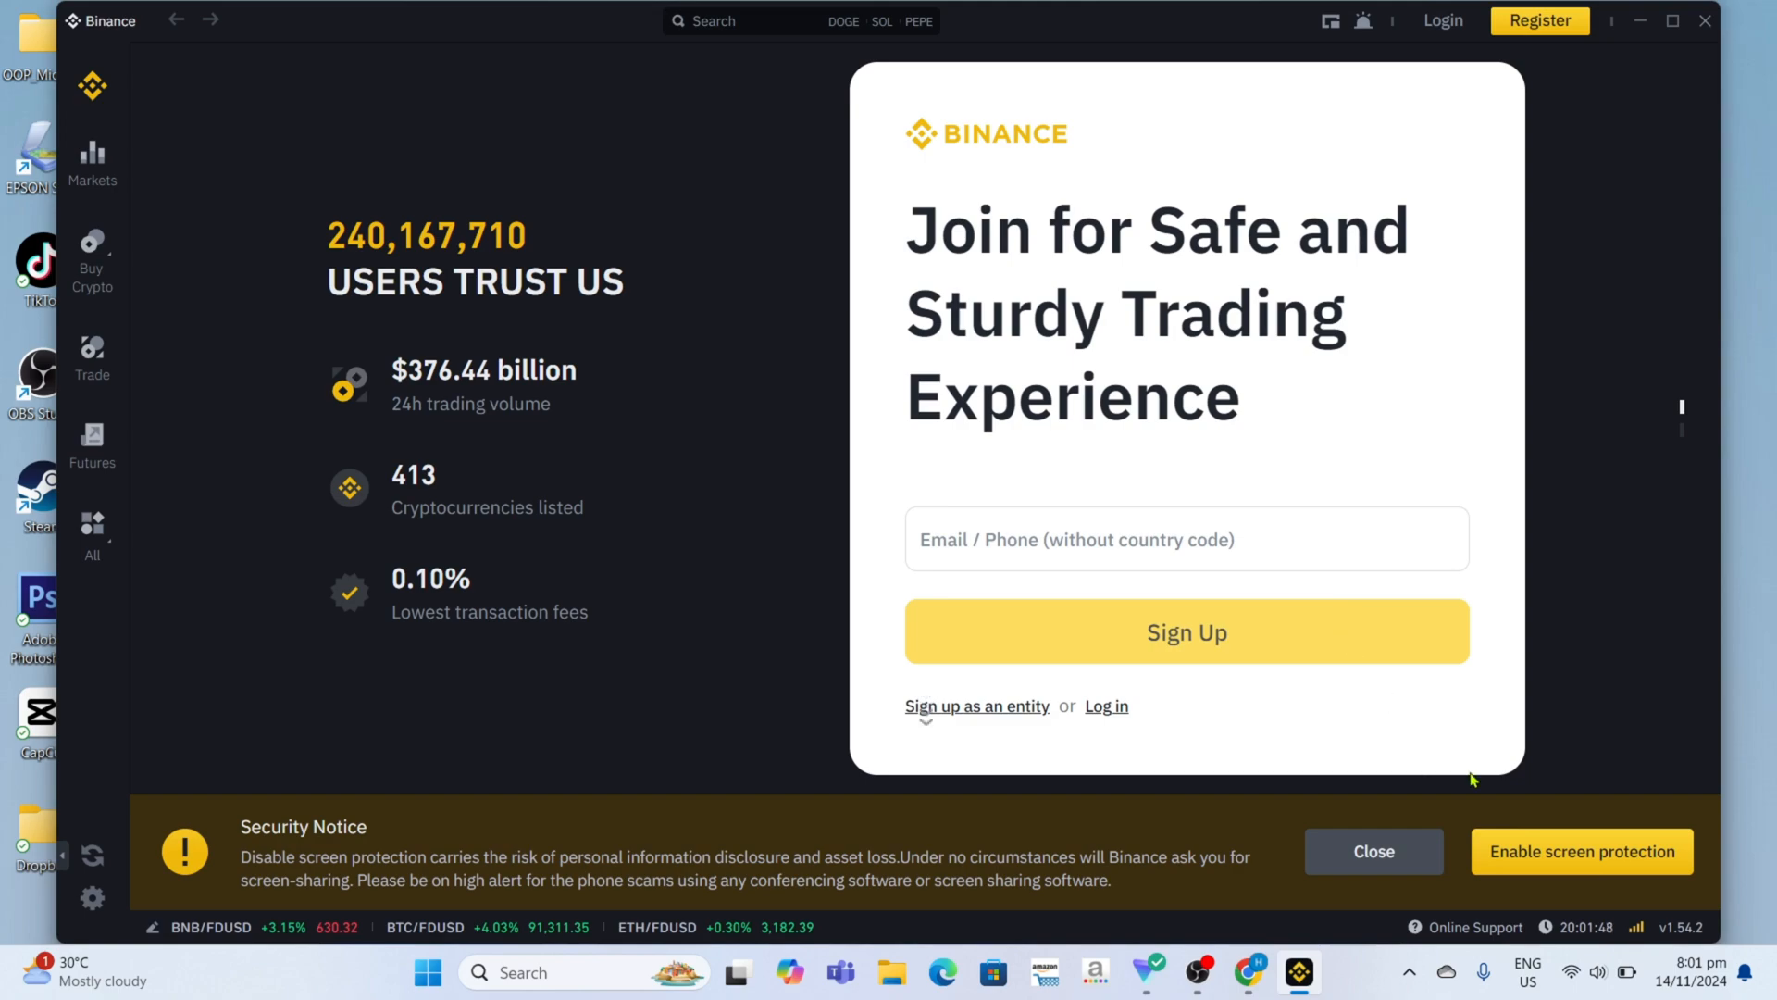